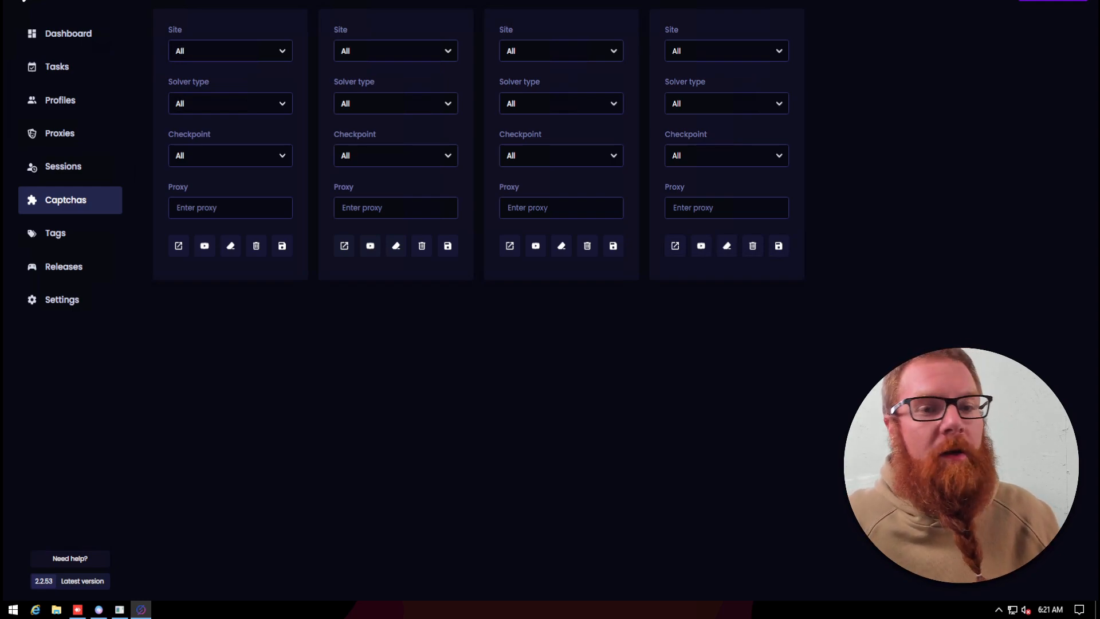
{"action": "mouse_move", "coordinate": [453, 75]}
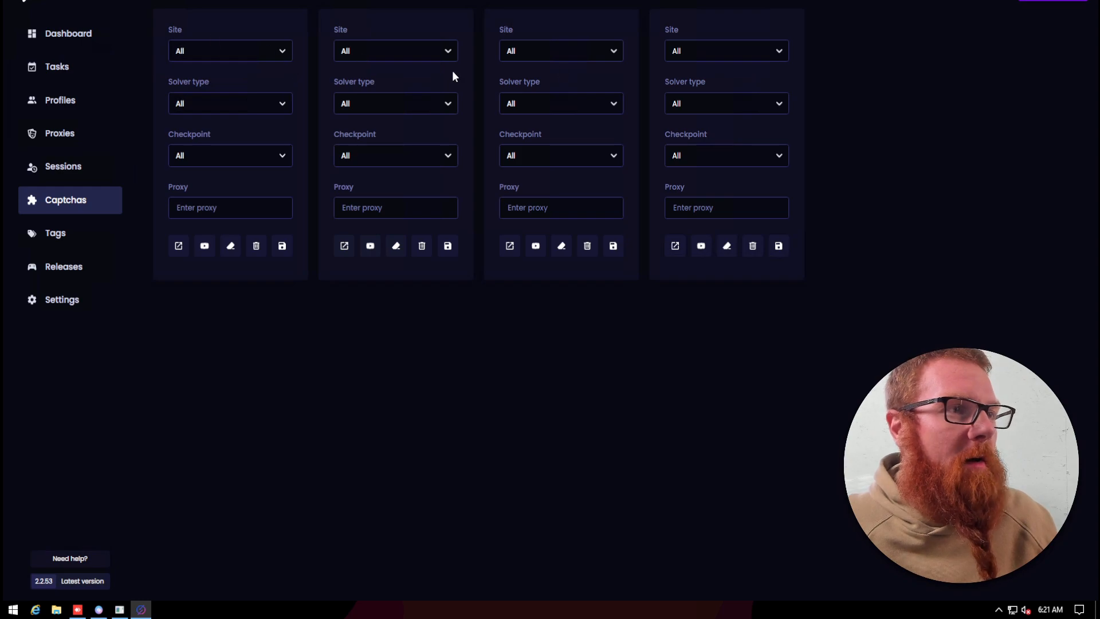
{"action": "mouse_move", "coordinate": [326, 216]}
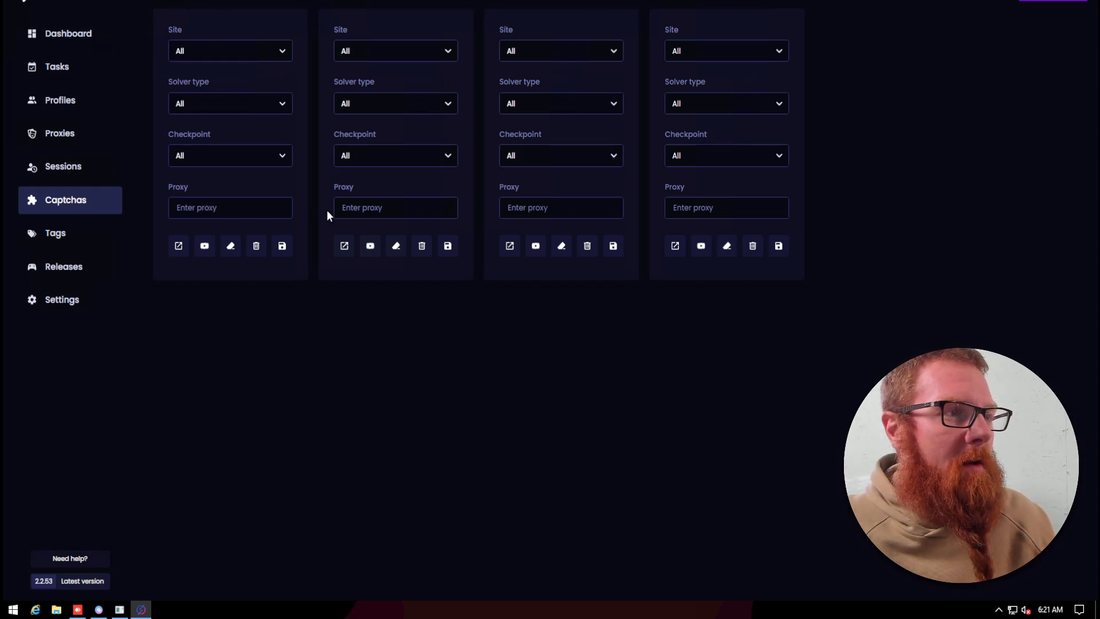
{"action": "mouse_move", "coordinate": [570, 228]}
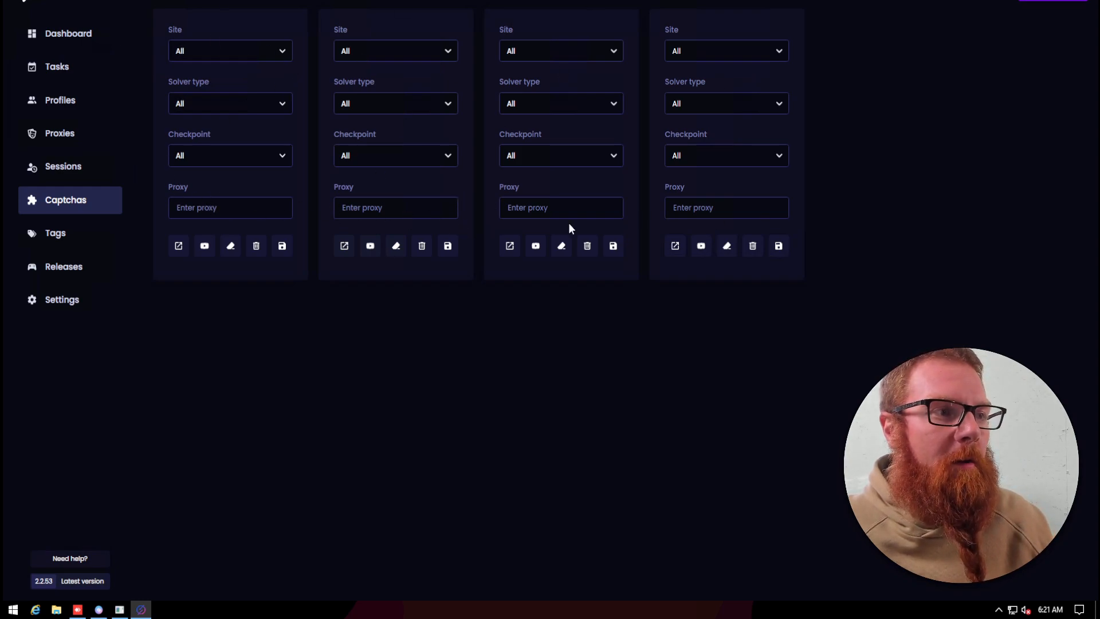
{"action": "mouse_move", "coordinate": [307, 225]}
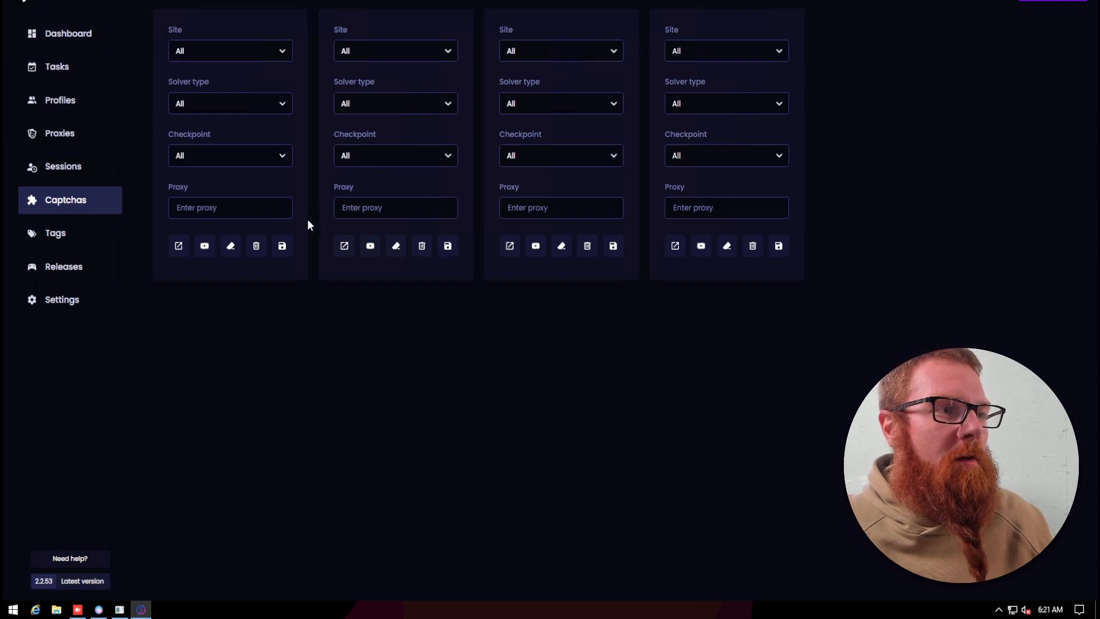
{"action": "mouse_move", "coordinate": [260, 244]}
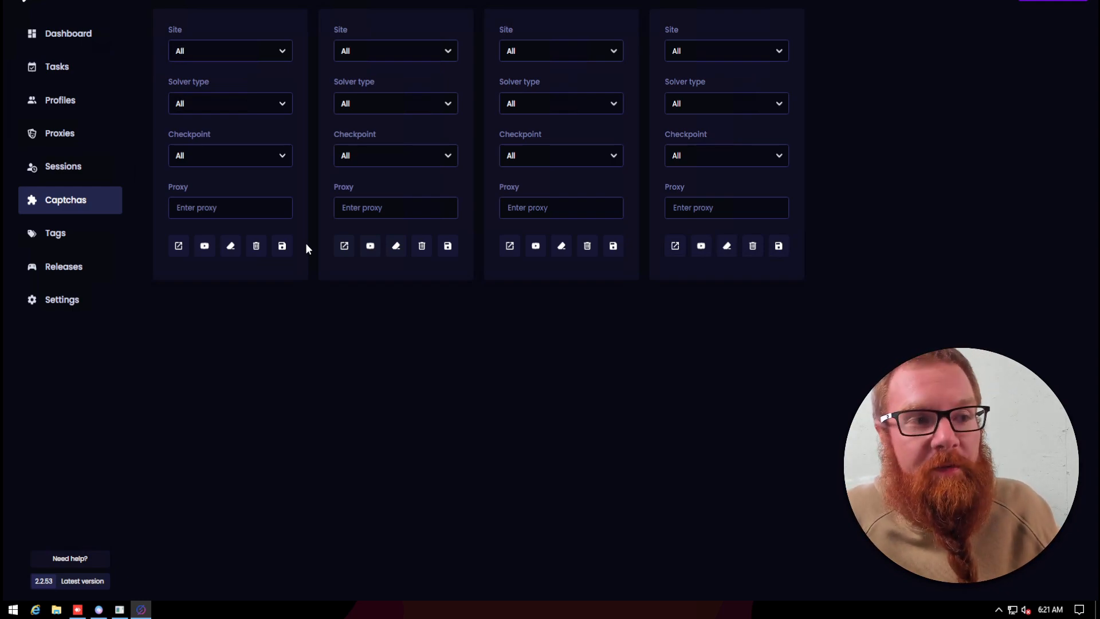
{"action": "mouse_move", "coordinate": [212, 250]}
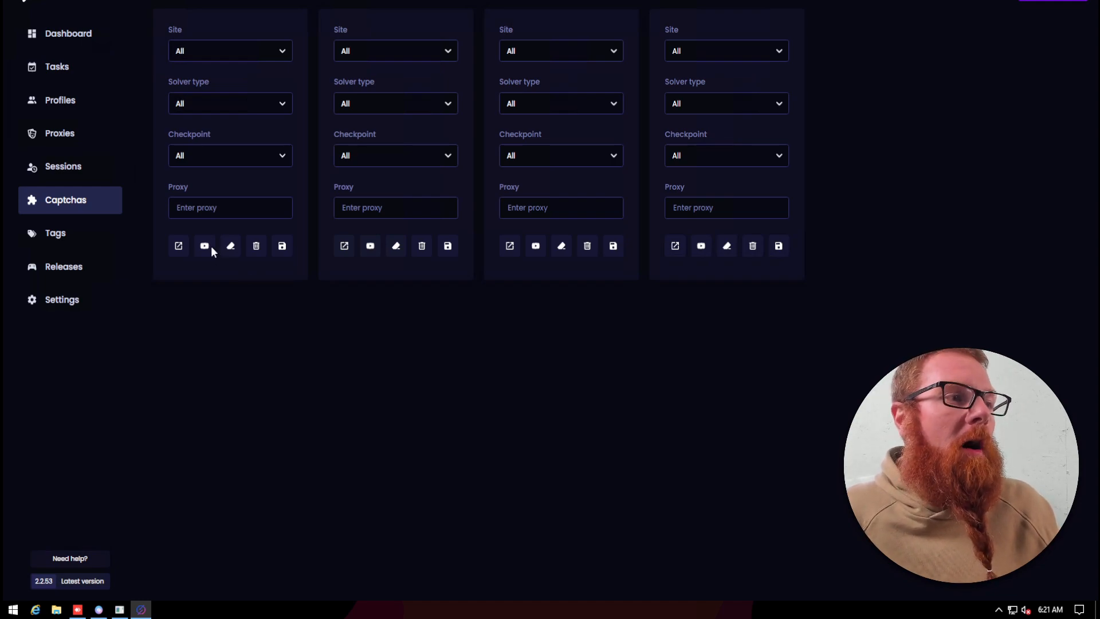
{"action": "mouse_move", "coordinate": [199, 256]}
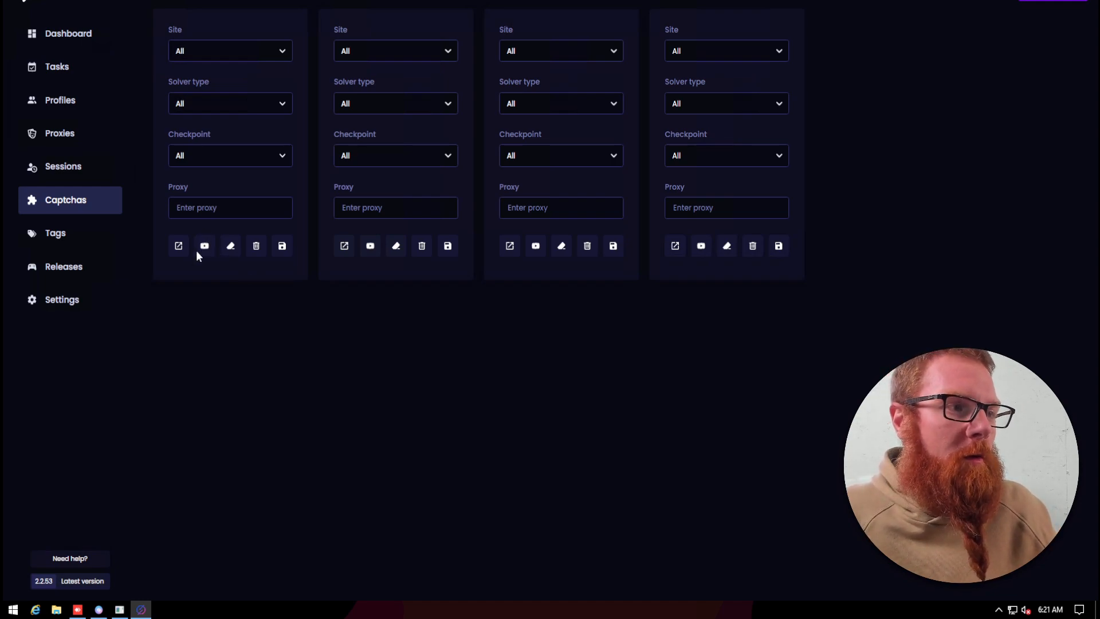
{"action": "mouse_move", "coordinate": [204, 246]}
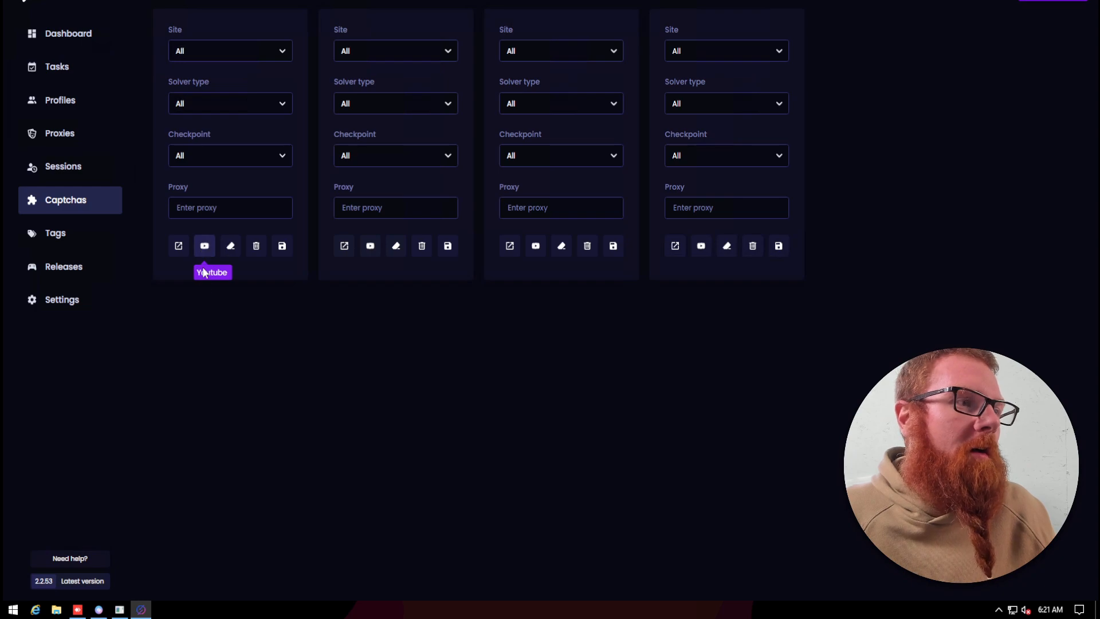
{"action": "mouse_move", "coordinate": [670, 376]}
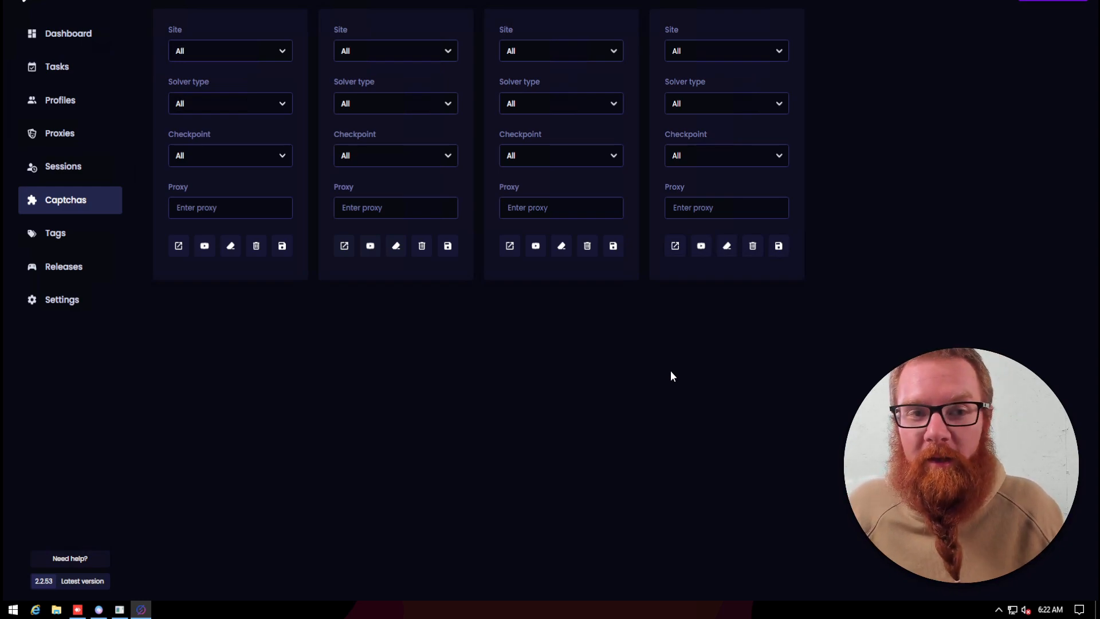
{"action": "mouse_move", "coordinate": [529, 325]}
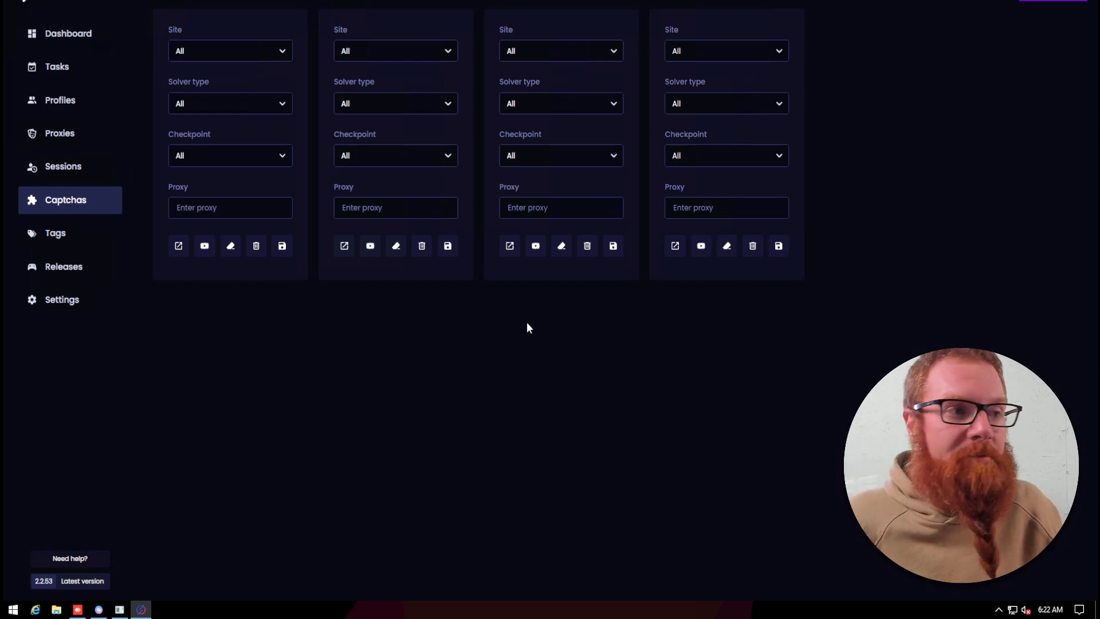
{"action": "mouse_move", "coordinate": [409, 262]}
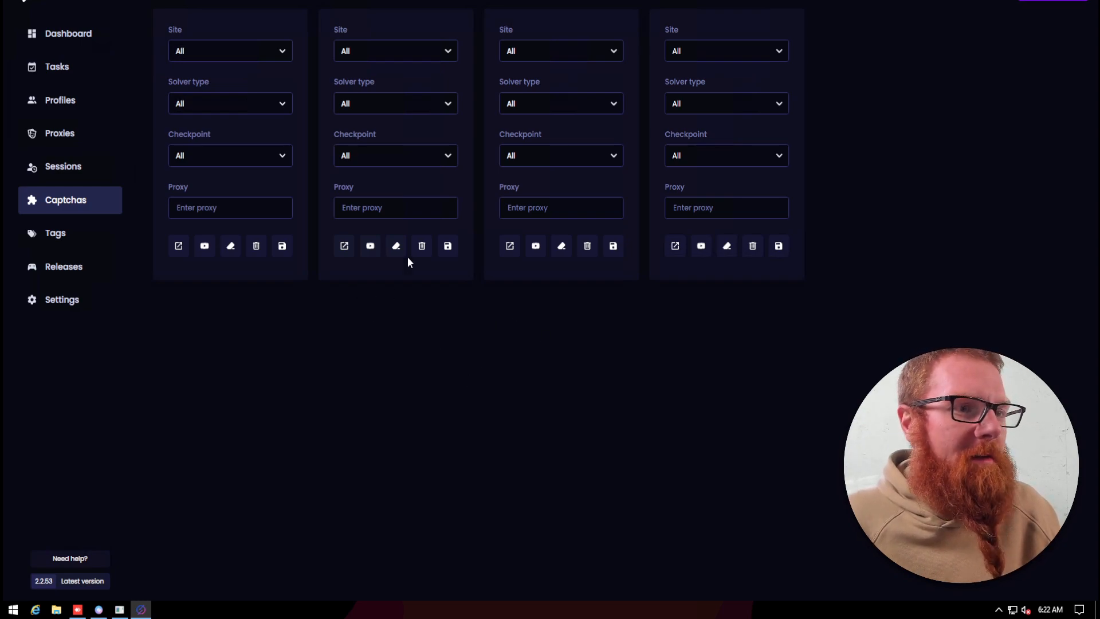
{"action": "mouse_move", "coordinate": [516, 238]}
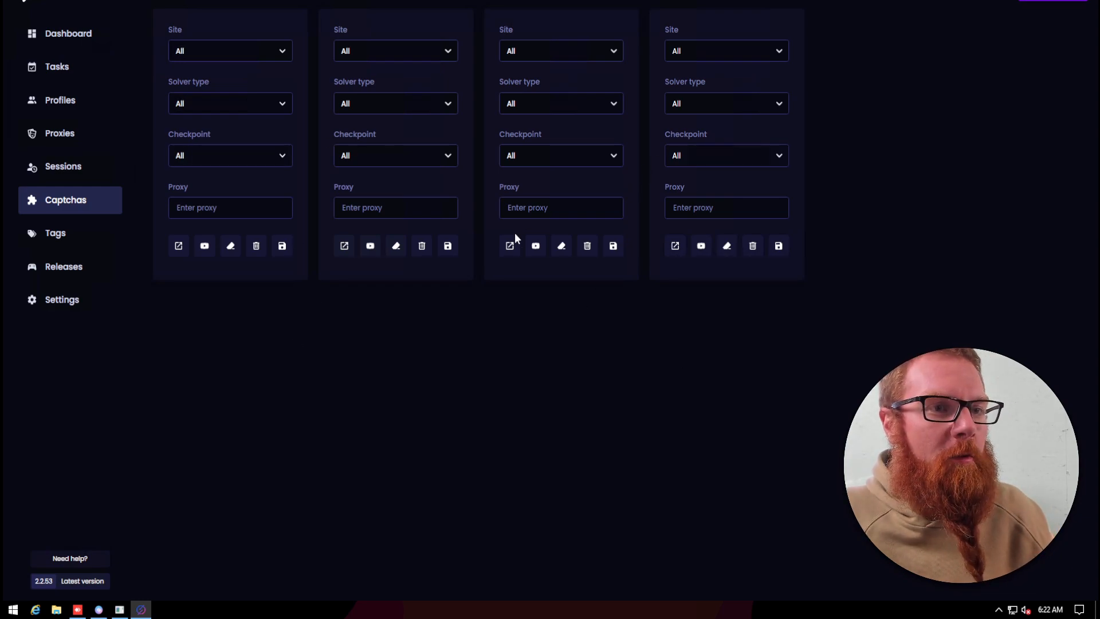
{"action": "mouse_move", "coordinate": [558, 274]}
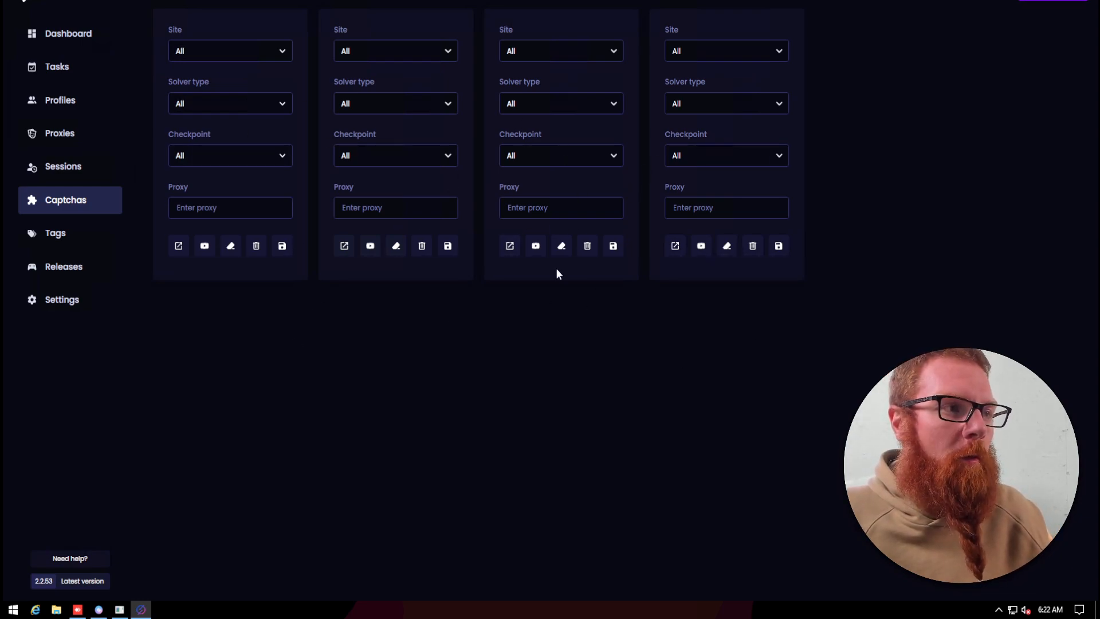
{"action": "mouse_move", "coordinate": [57, 66]}
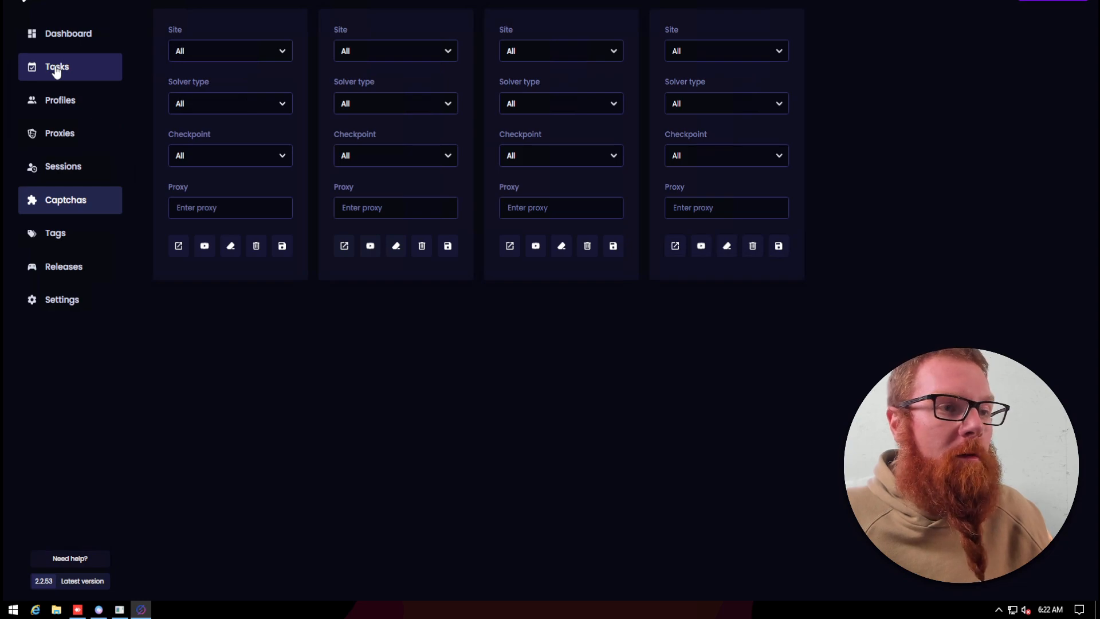
- Filter to the AMD task group, then set guest mode and the Test profile
{"action": "left_click", "coordinate": [57, 65]}
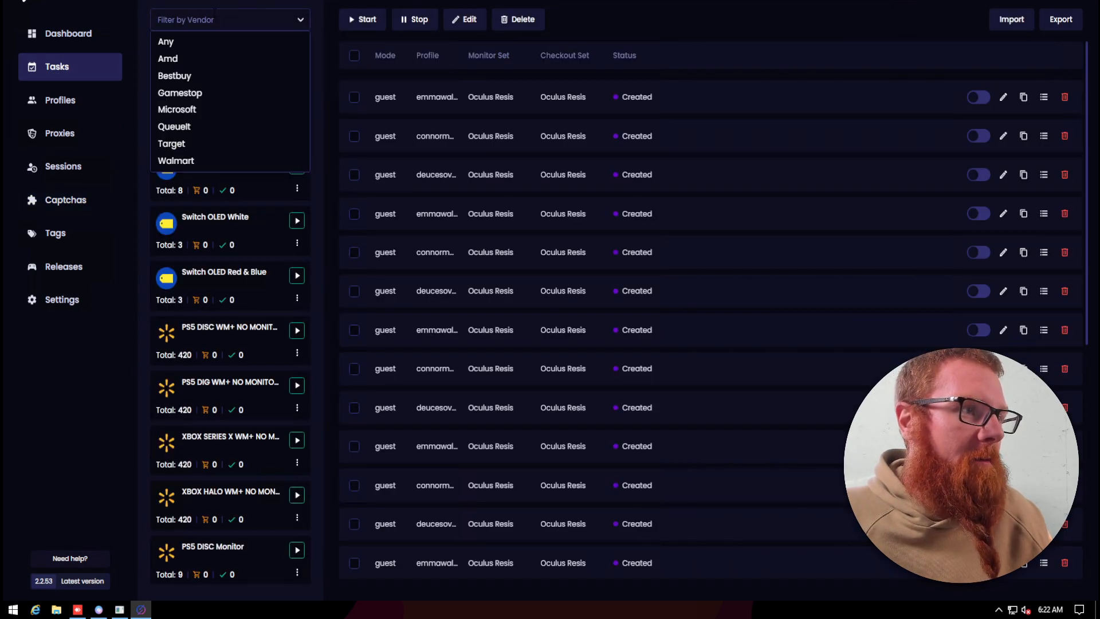
{"action": "left_click", "coordinate": [168, 58]}
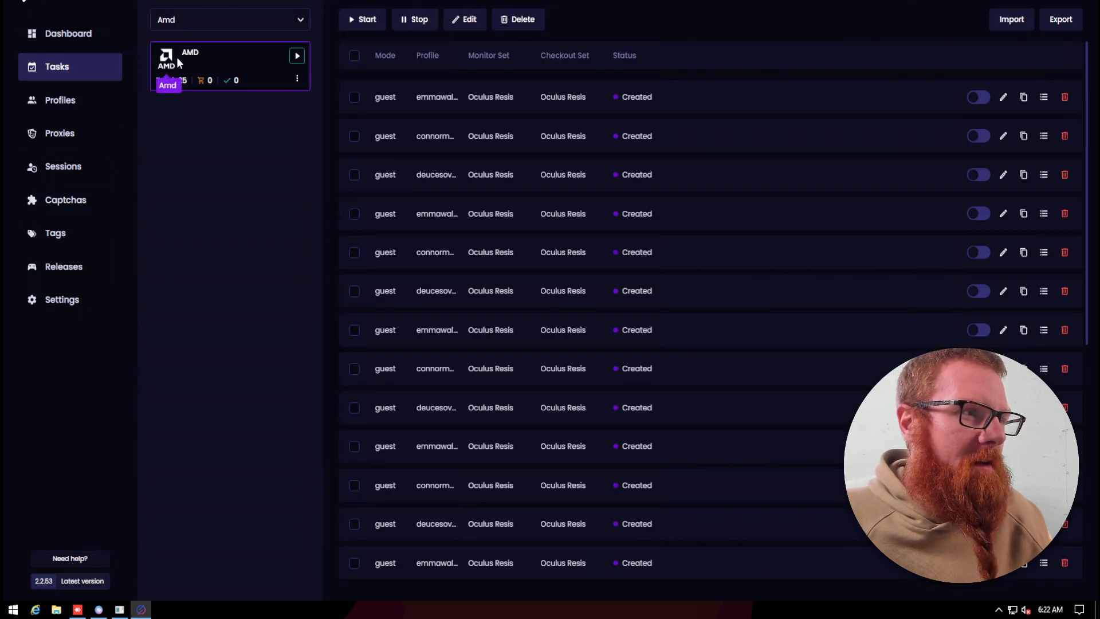
{"action": "mouse_move", "coordinate": [510, 306]}
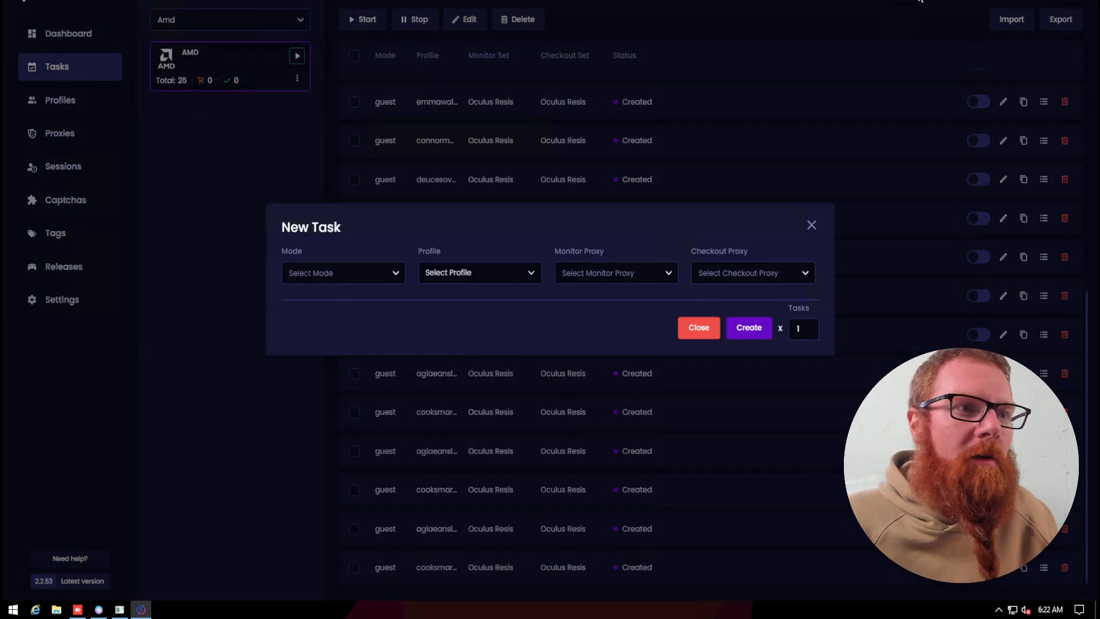
{"action": "left_click", "coordinate": [343, 272]}
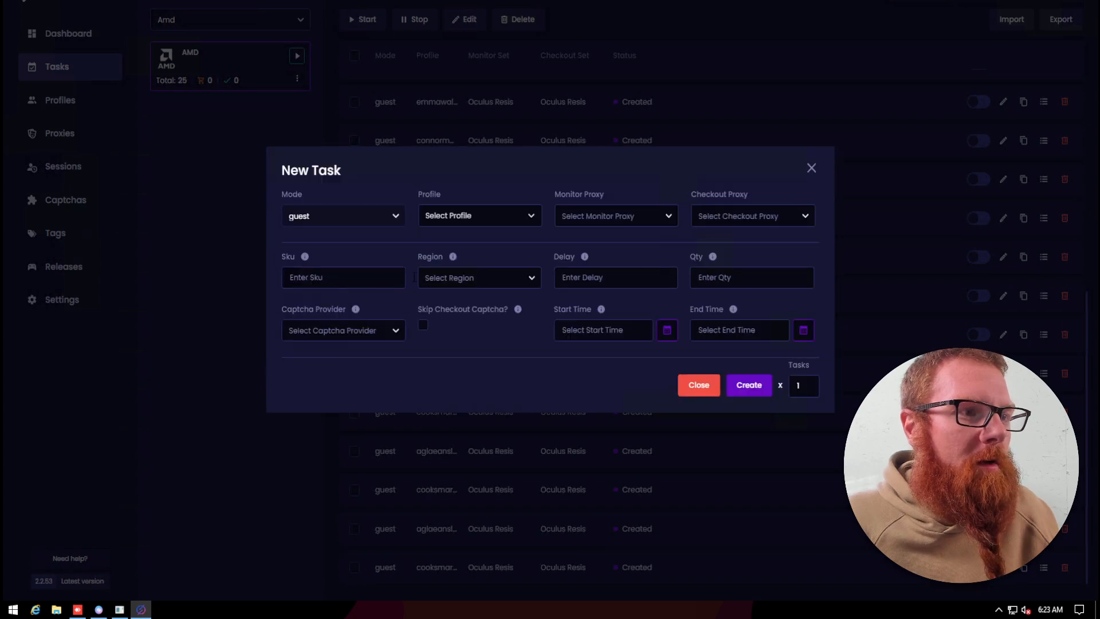
{"action": "left_click", "coordinate": [479, 215]}
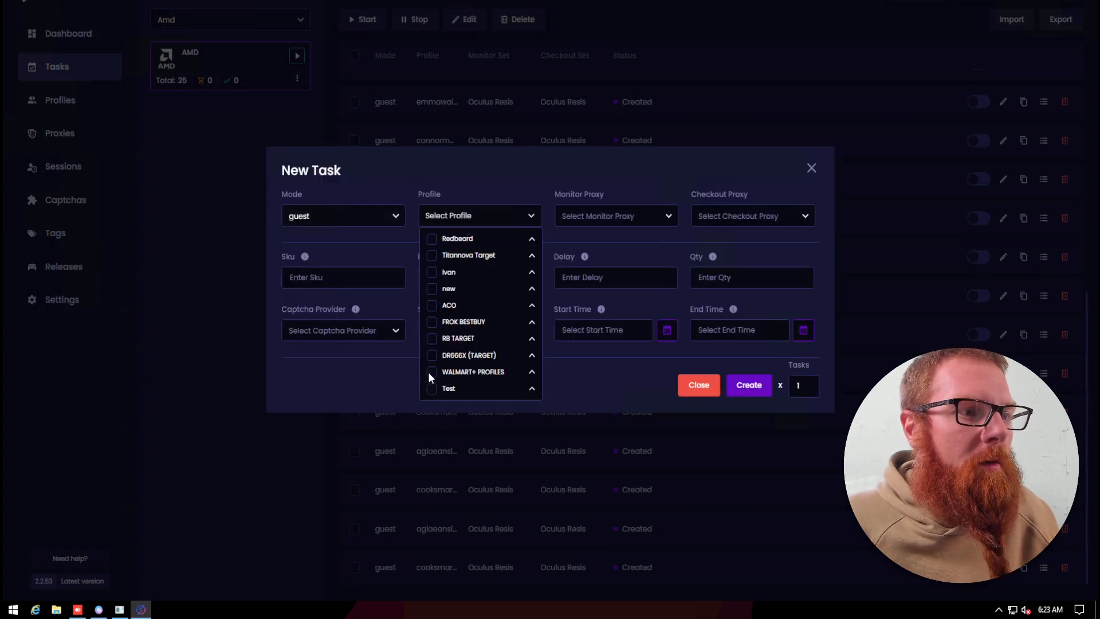
{"action": "left_click", "coordinate": [432, 389]}
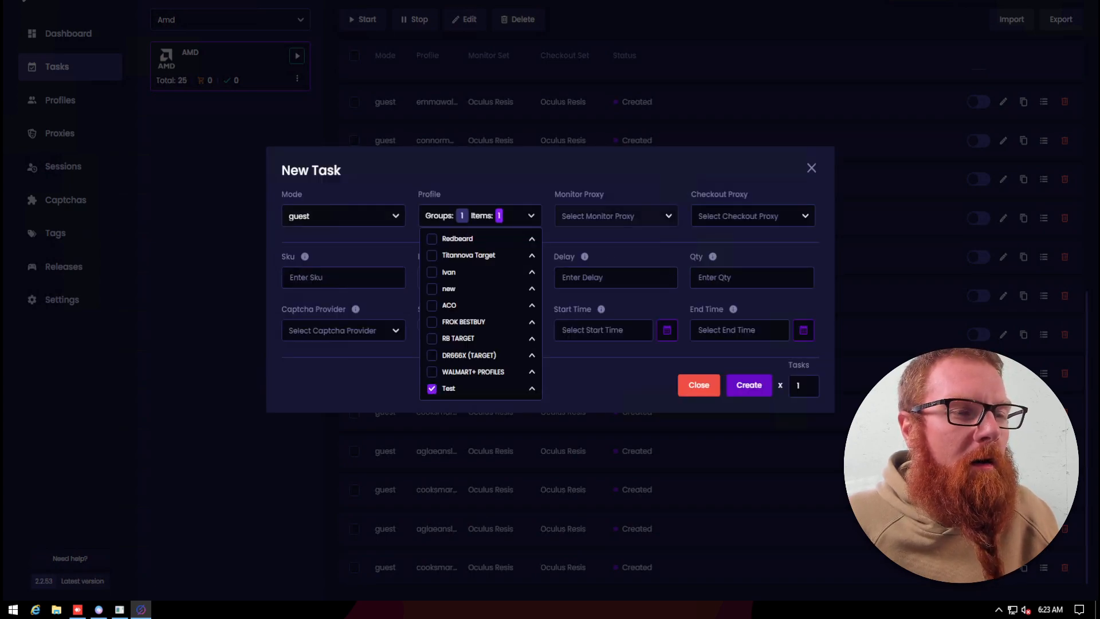
- Choose Oculus Resis as both the checkout and monitor proxy
{"action": "left_click", "coordinate": [751, 216]}
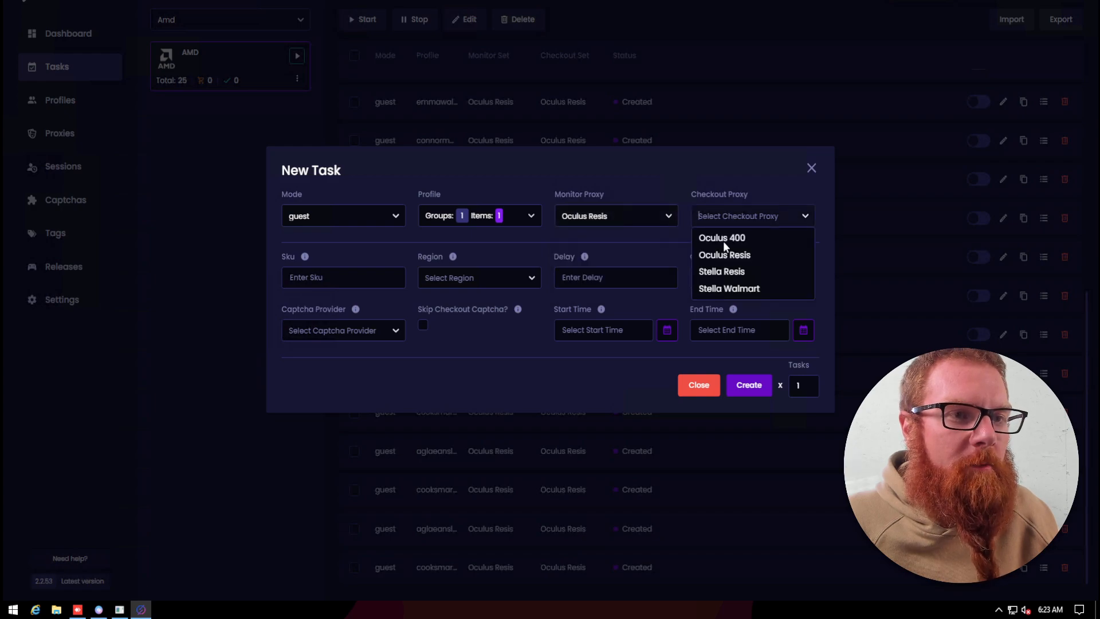
{"action": "left_click", "coordinate": [724, 255]}
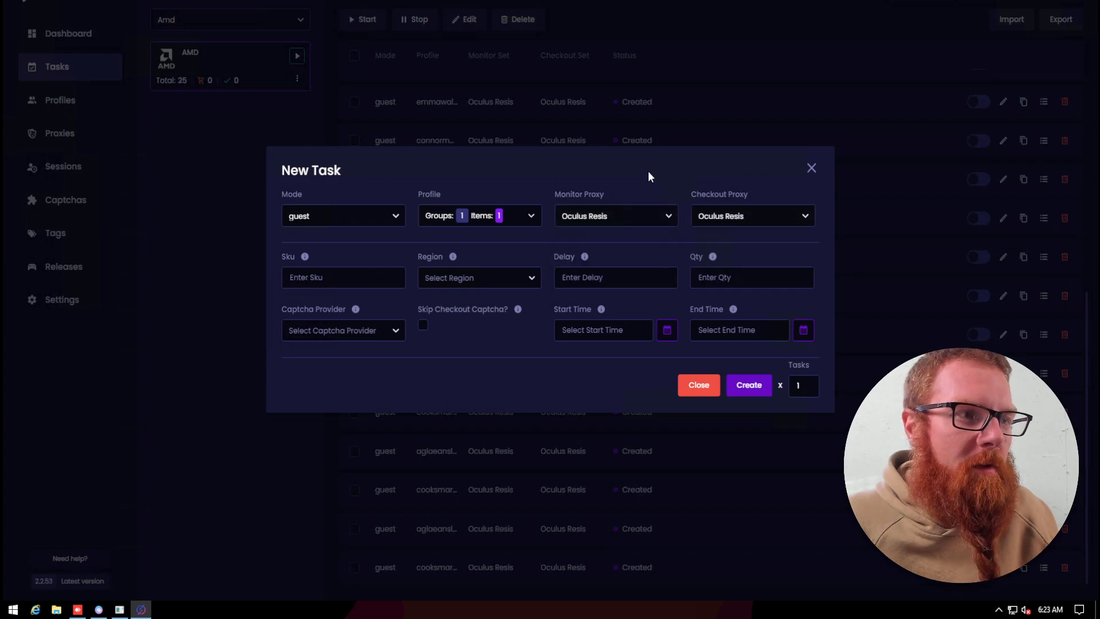
{"action": "mouse_move", "coordinate": [602, 174]}
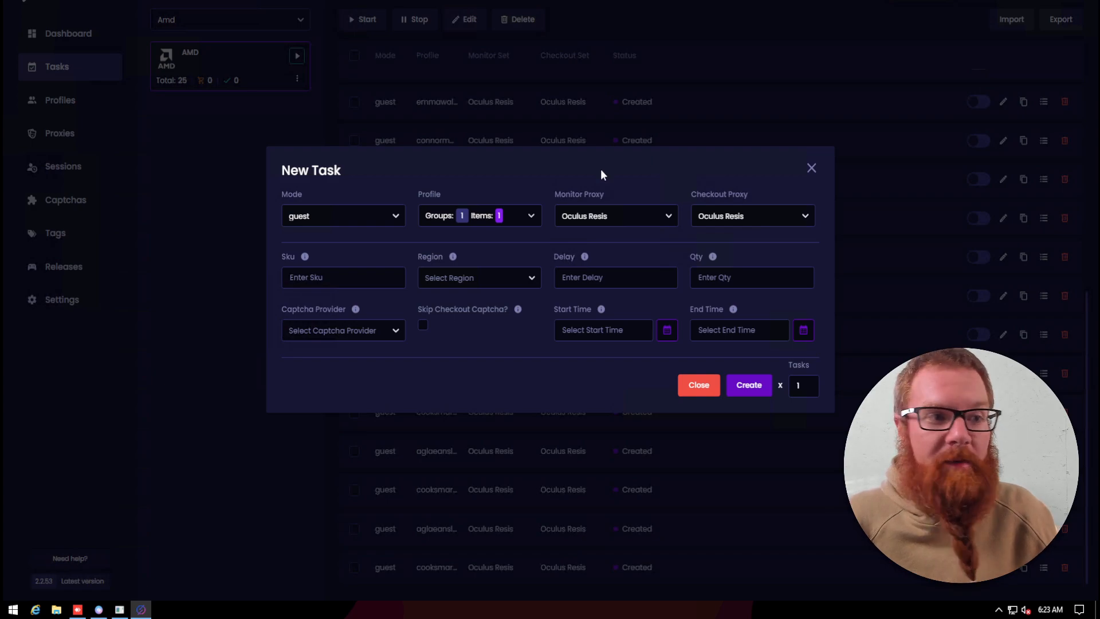
{"action": "left_click", "coordinate": [343, 277]}
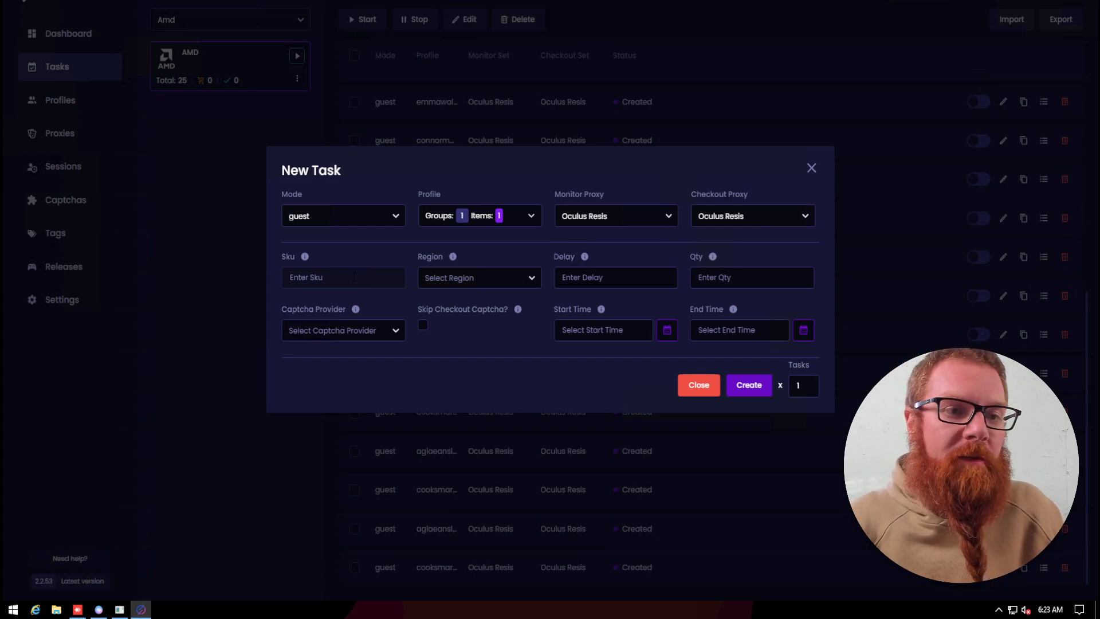
- Enter SKU 123456789 and choose the US region
{"action": "type", "text": "12345"}
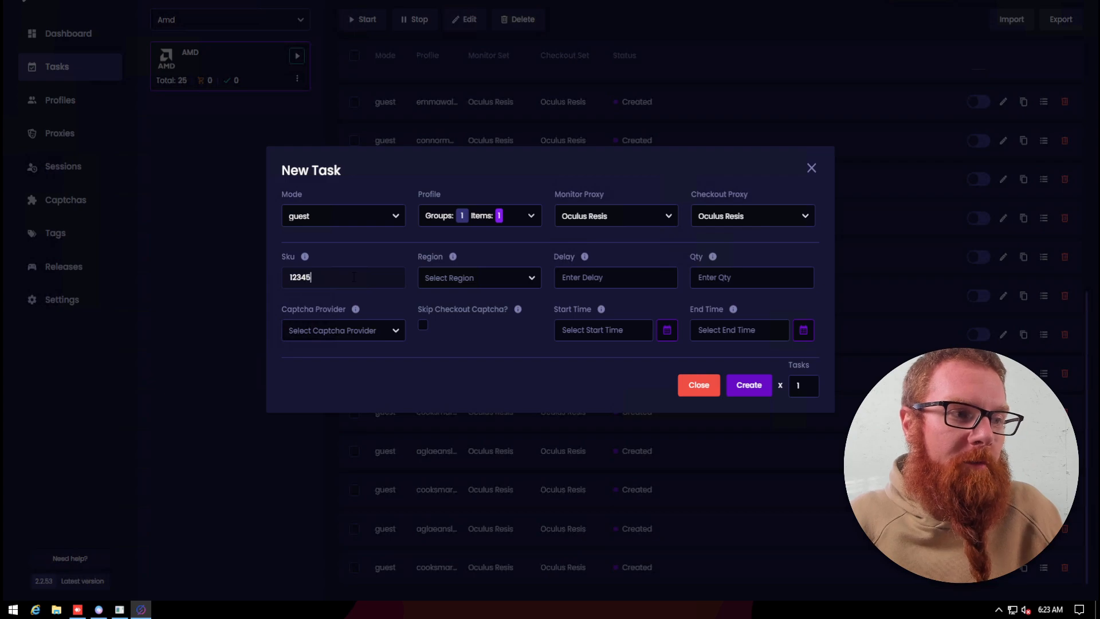
{"action": "type", "text": "6789"}
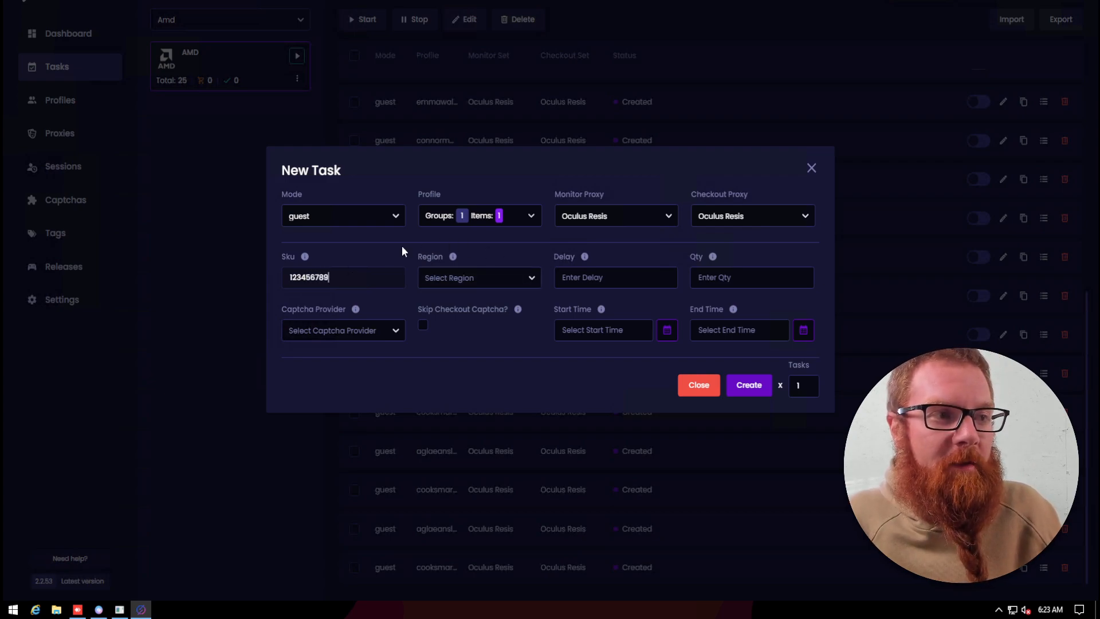
{"action": "left_click", "coordinate": [478, 277]}
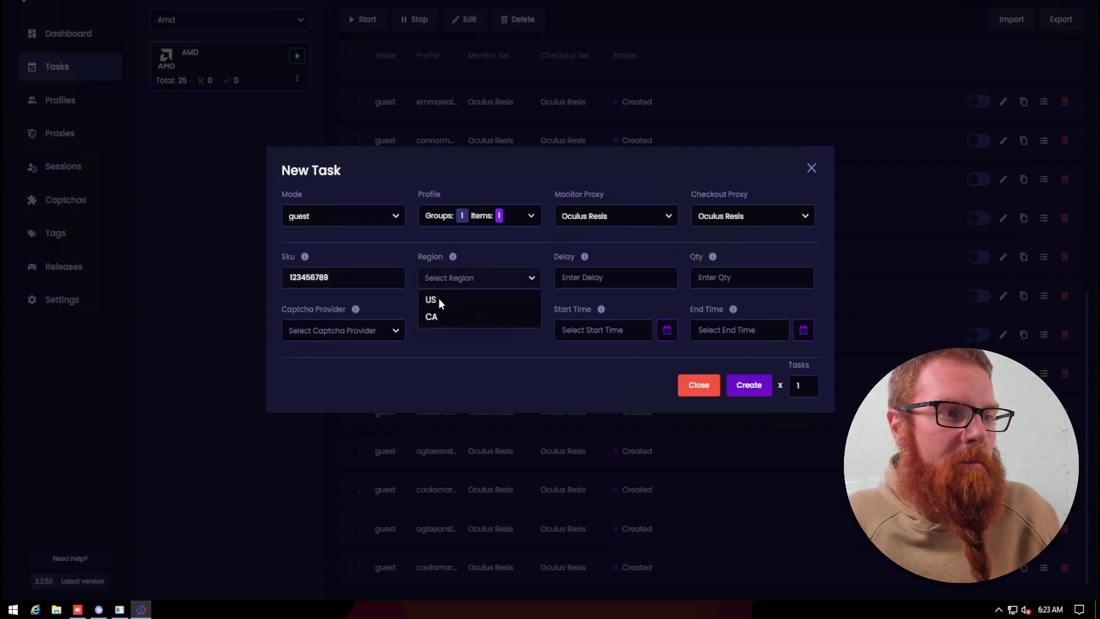
{"action": "left_click", "coordinate": [431, 299]}
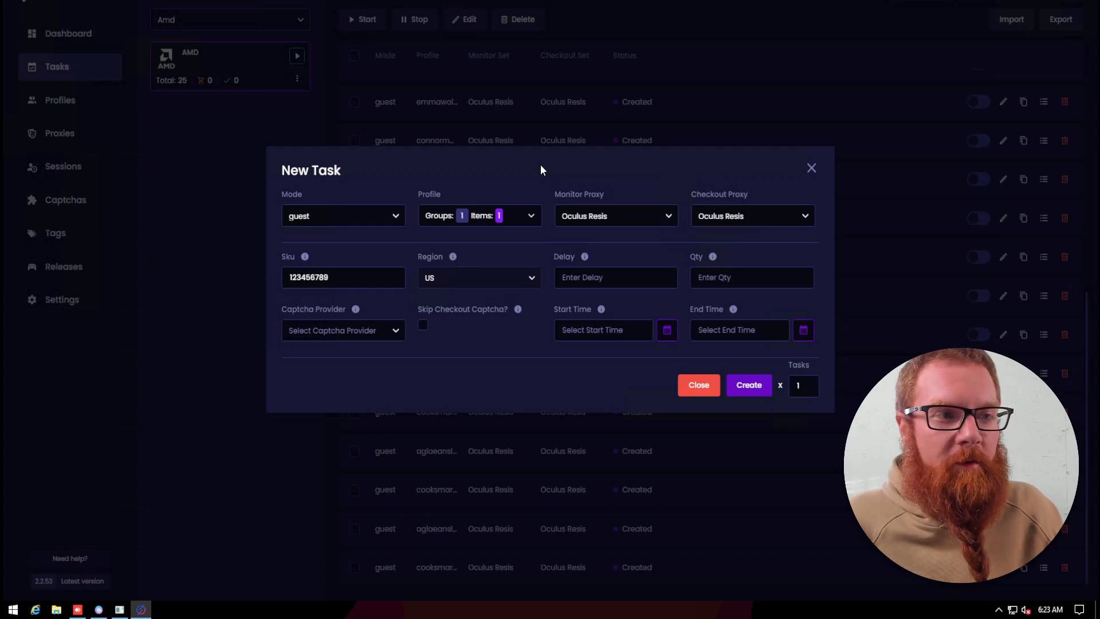
{"action": "mouse_move", "coordinate": [536, 168]}
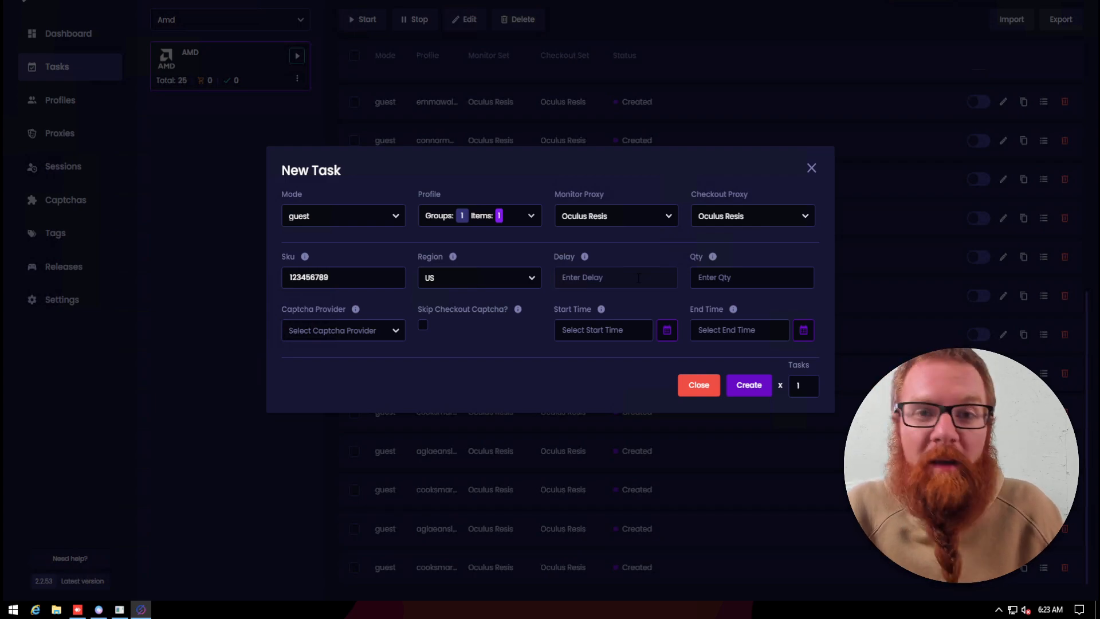
- Set delay 2222, quantity 1, and solver as the captcha provider
{"action": "type", "text": "222"}
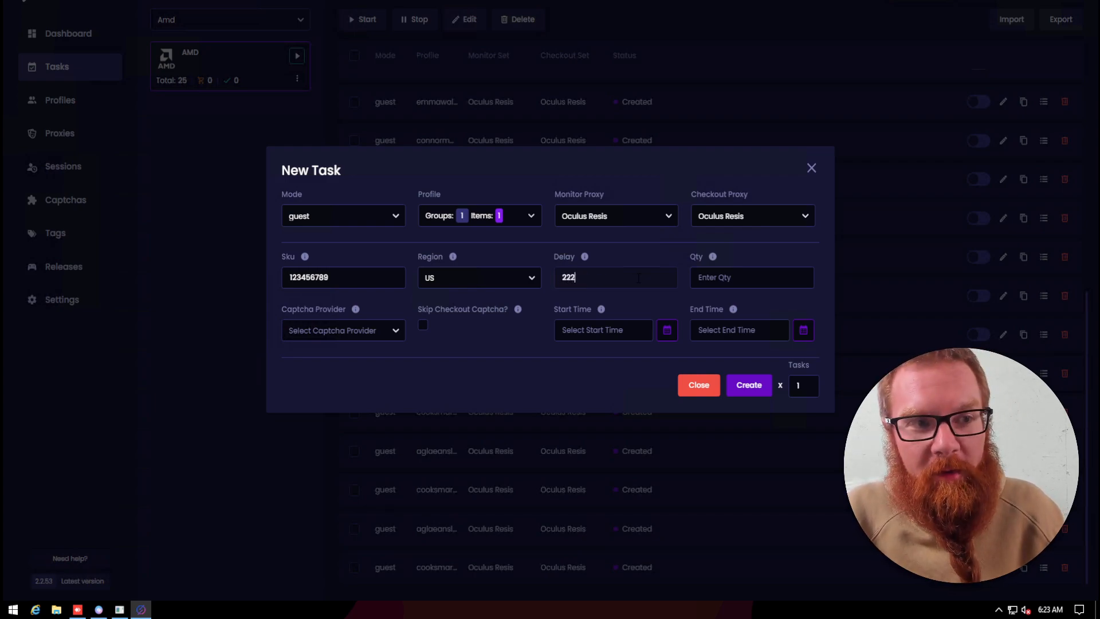
{"action": "type", "text": "2"}
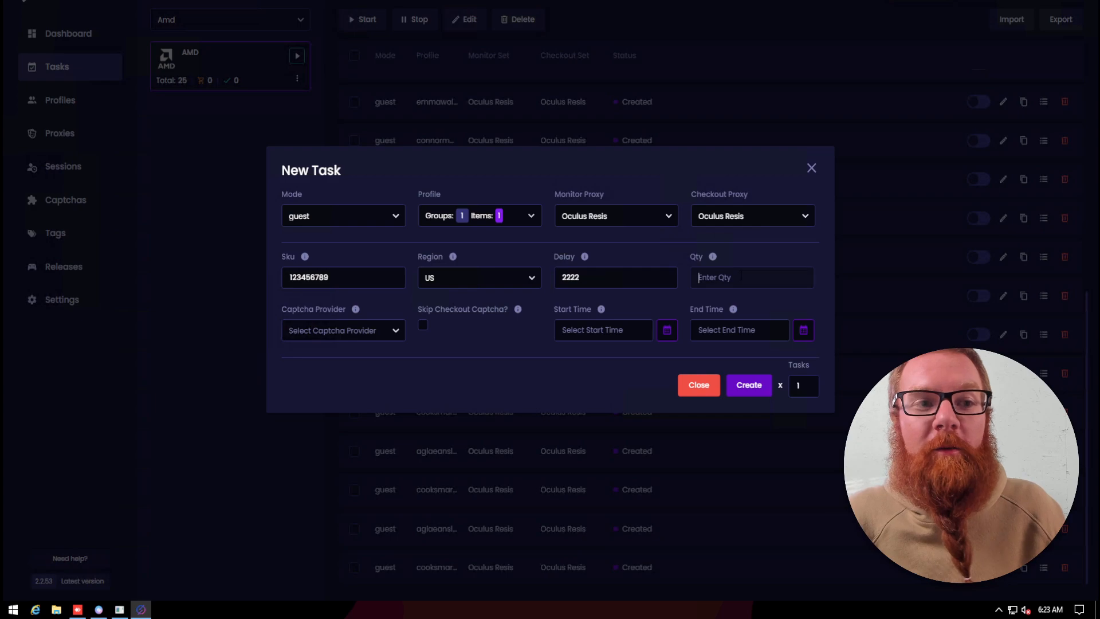
{"action": "type", "text": "1"}
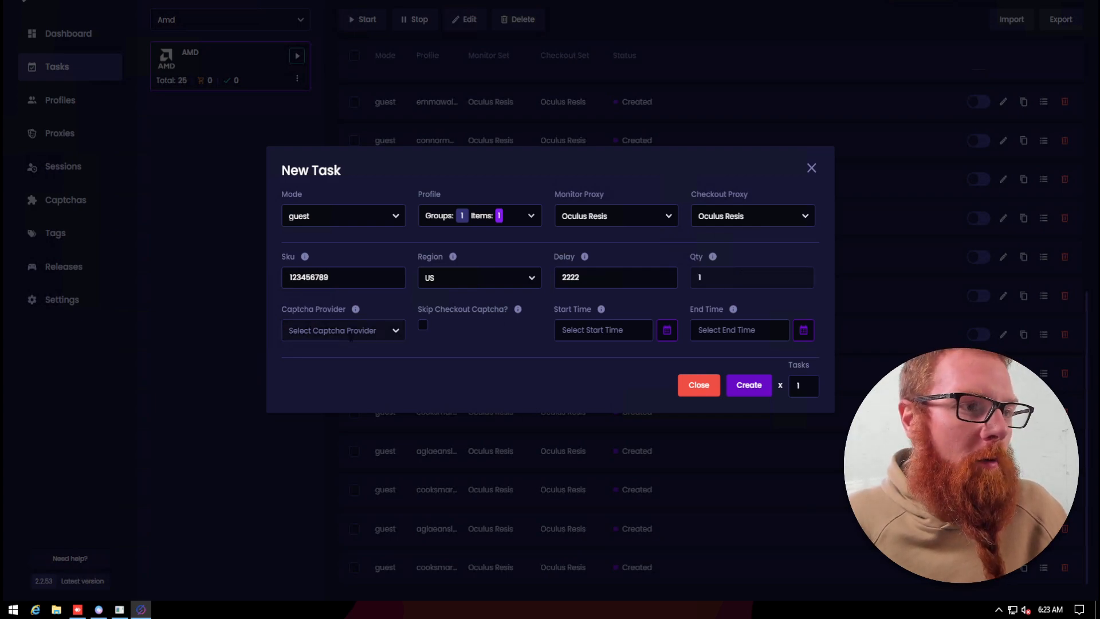
{"action": "left_click", "coordinate": [343, 330]}
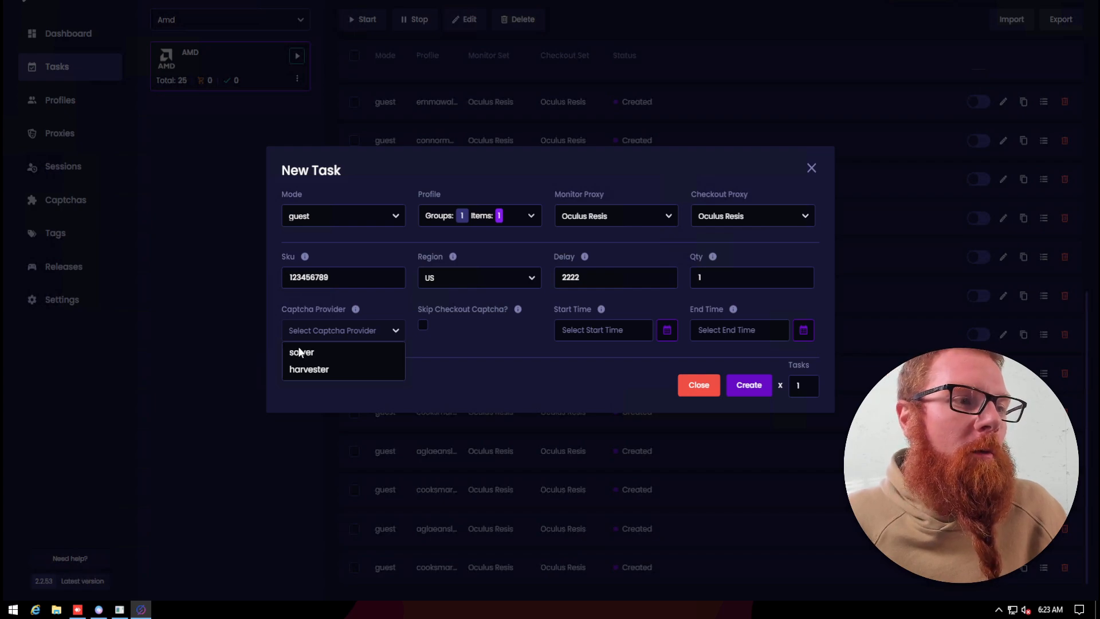
{"action": "left_click", "coordinate": [302, 351]}
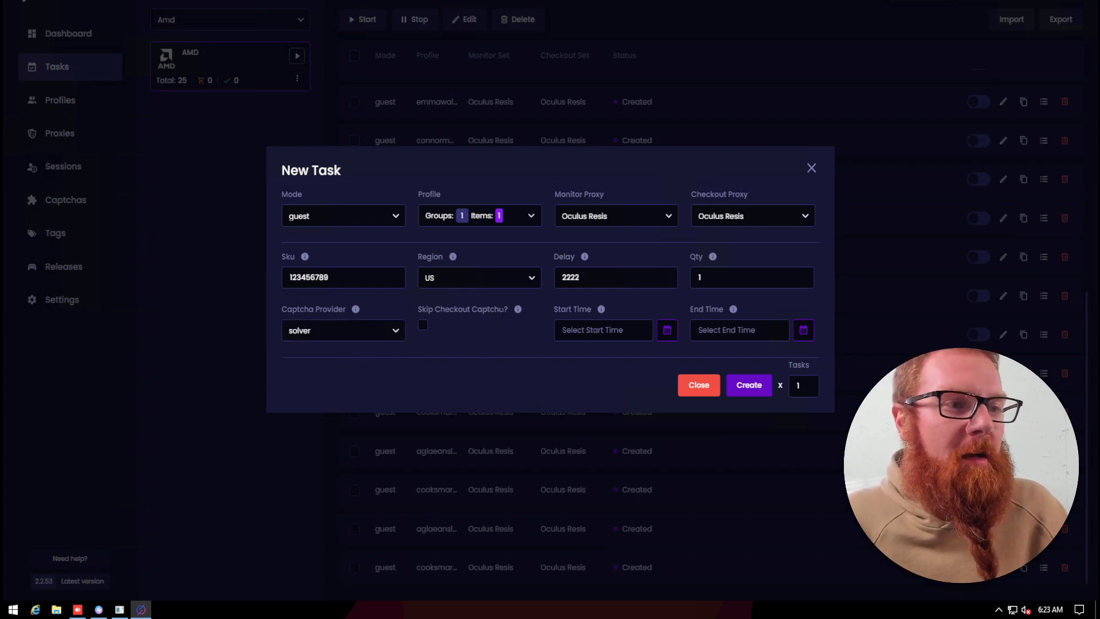
{"action": "mouse_move", "coordinate": [480, 325]}
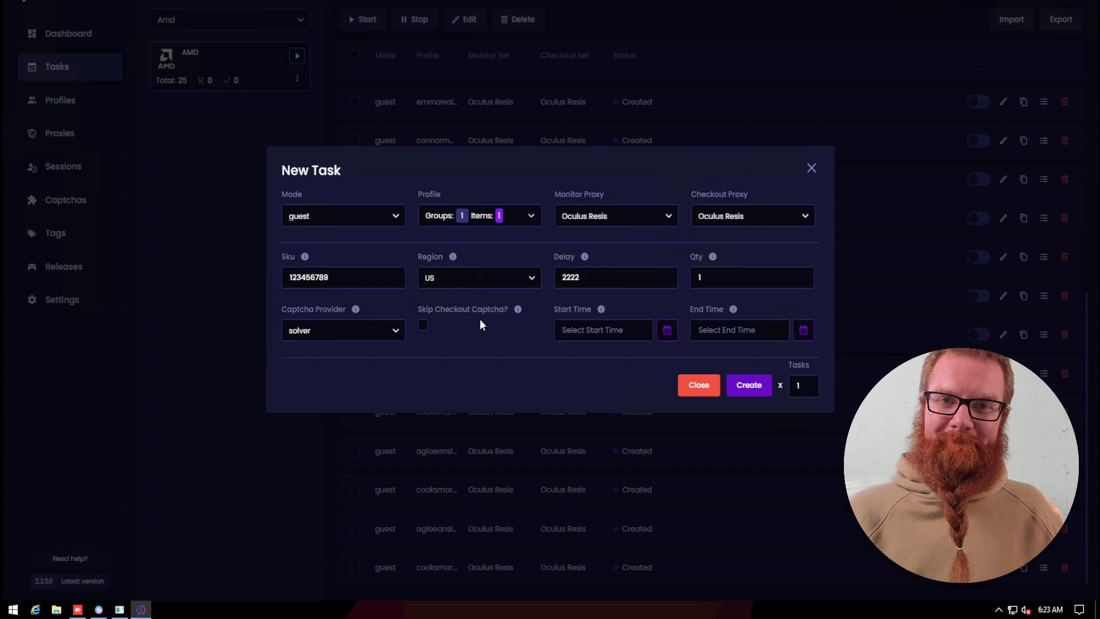
{"action": "mouse_move", "coordinate": [463, 299]}
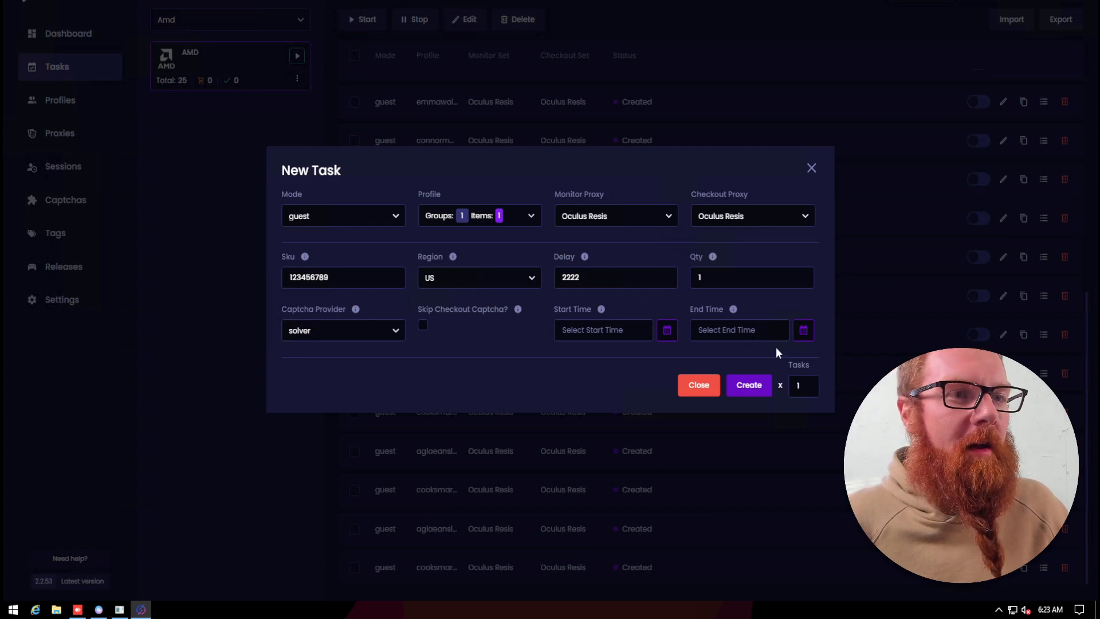
{"action": "mouse_move", "coordinate": [715, 357]}
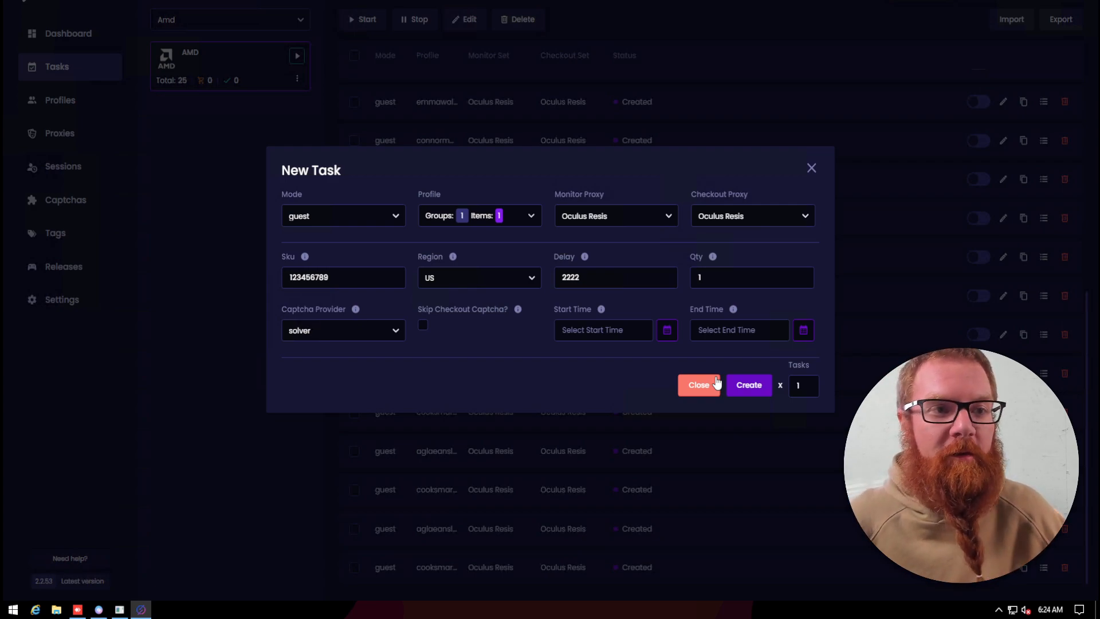
{"action": "mouse_move", "coordinate": [737, 356]}
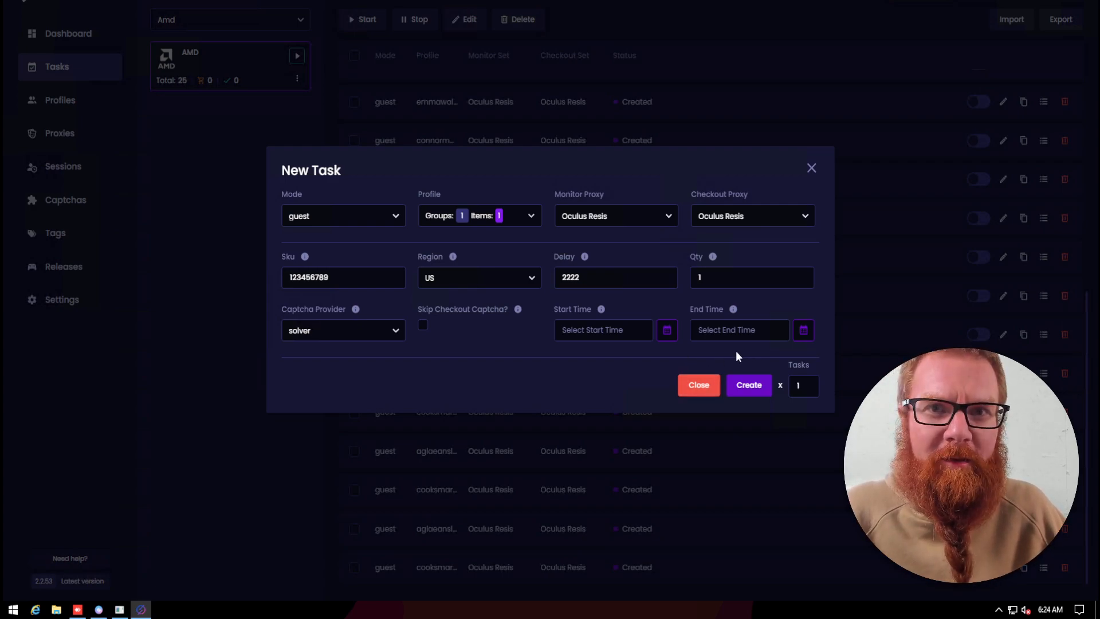
{"action": "mouse_move", "coordinate": [518, 377]}
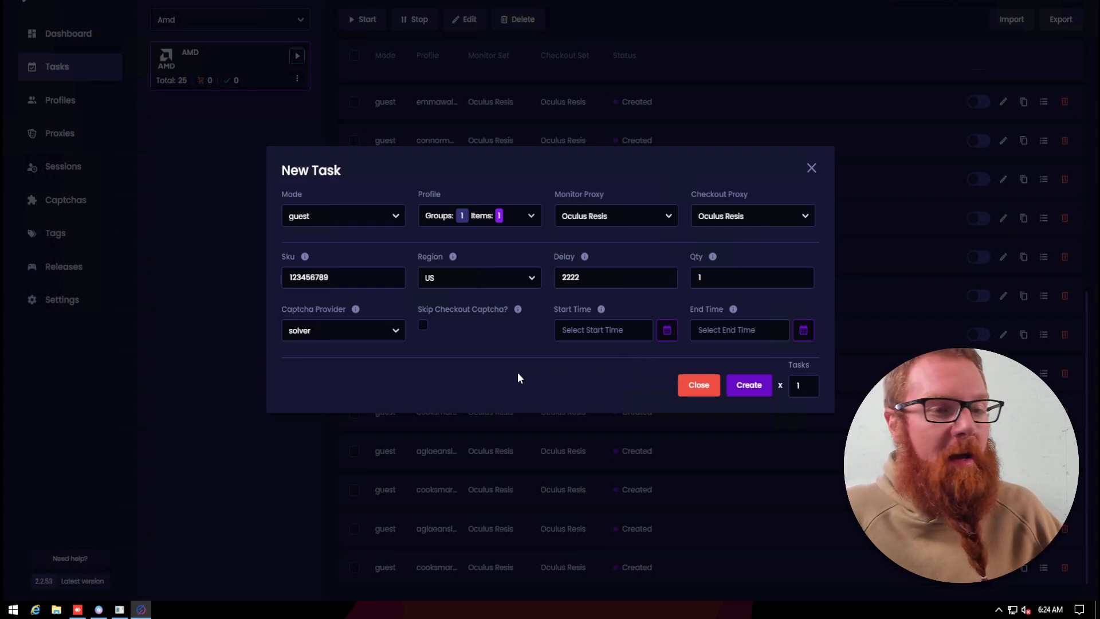
{"action": "mouse_move", "coordinate": [510, 365]}
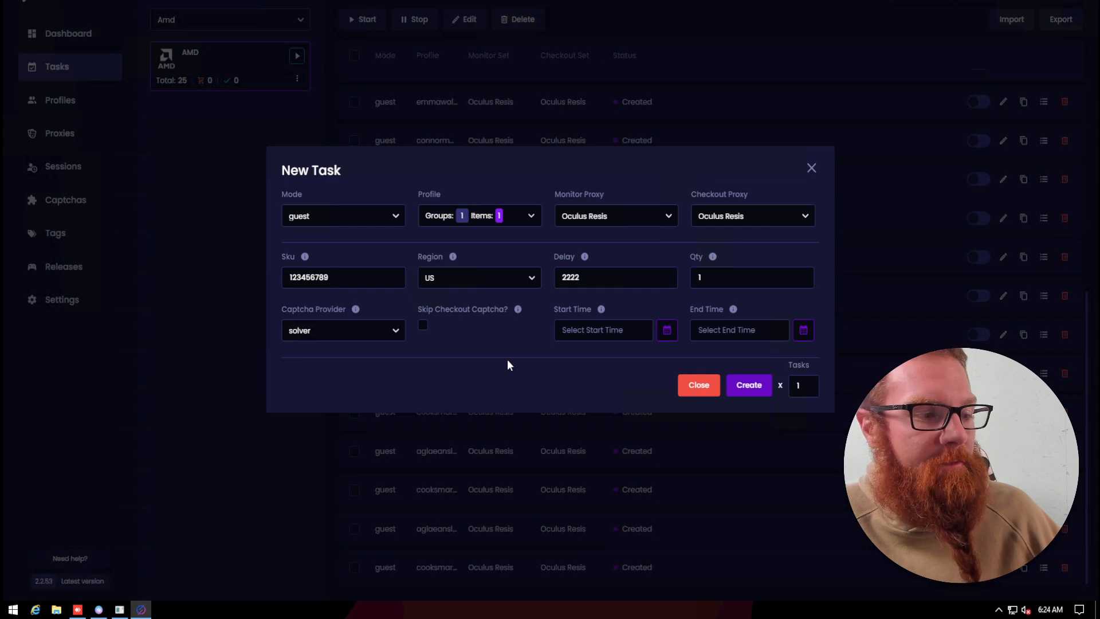
{"action": "mouse_move", "coordinate": [502, 355]}
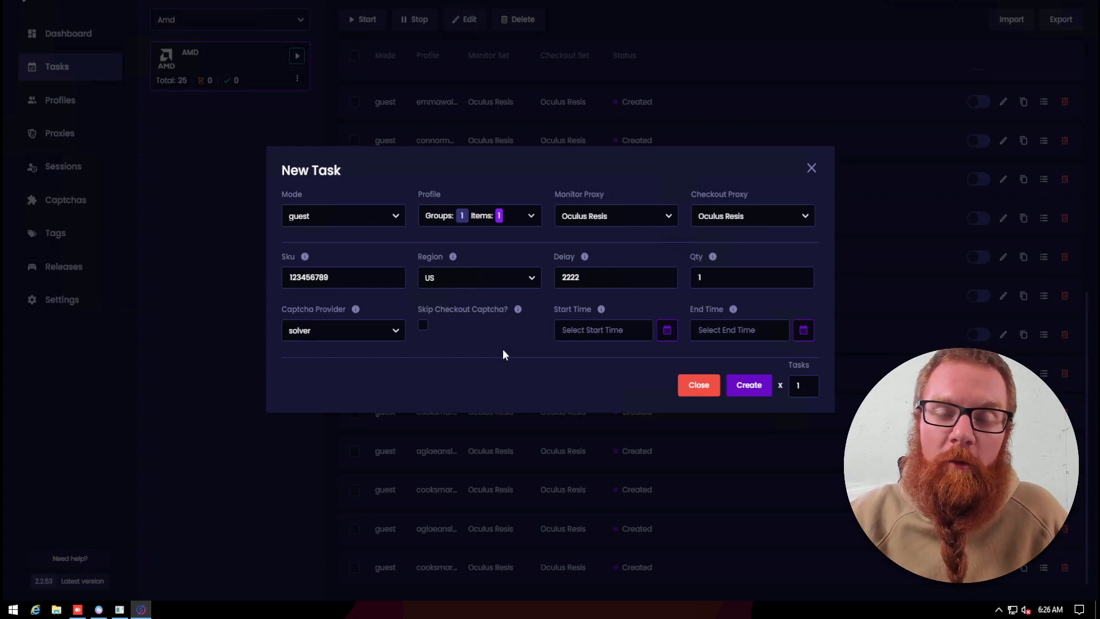
{"action": "mouse_move", "coordinate": [402, 191]}
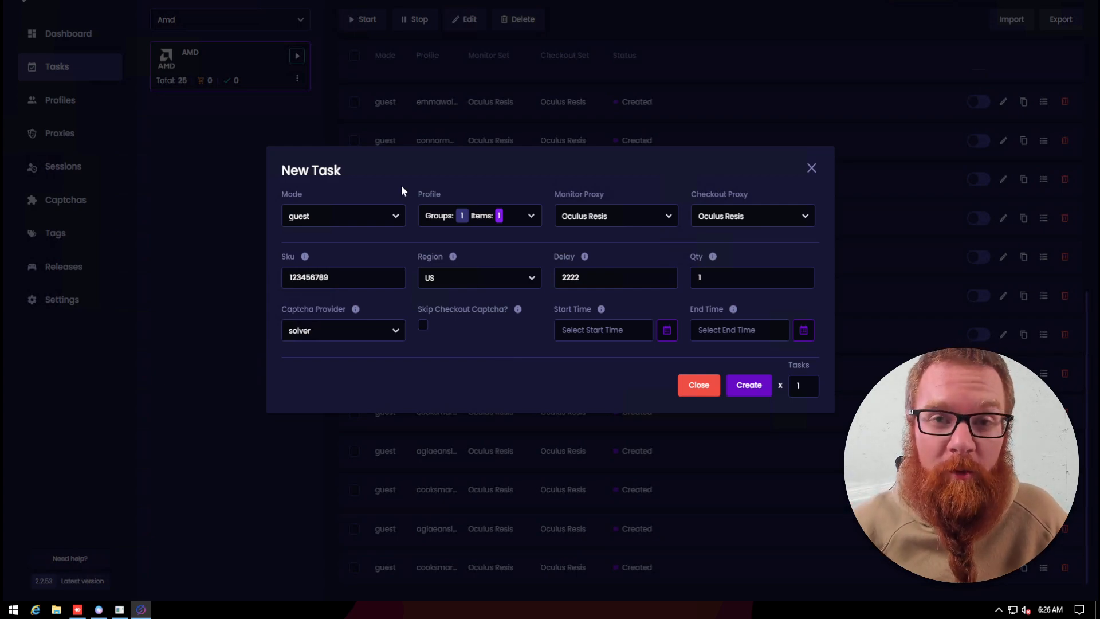